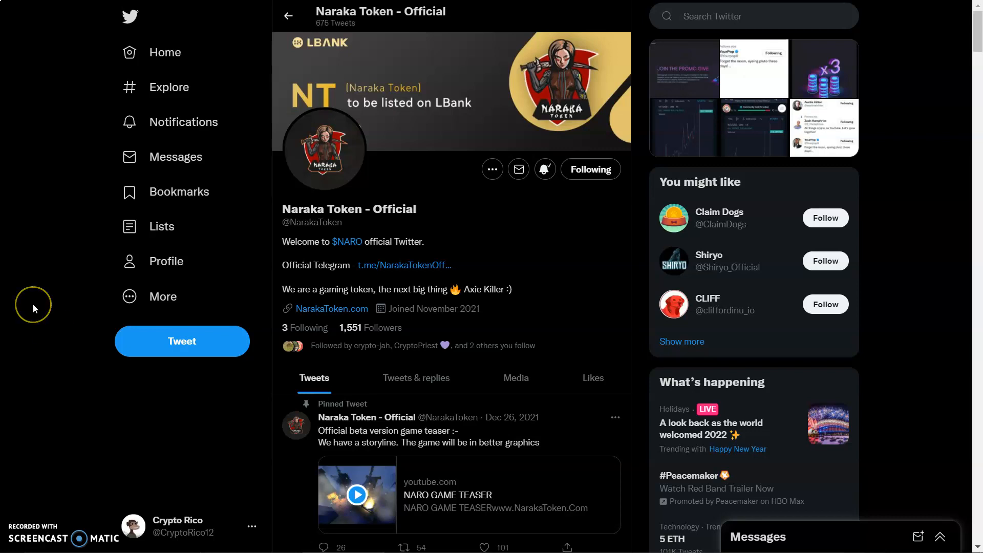
{"action": "mouse_move", "coordinate": [80, 323]}
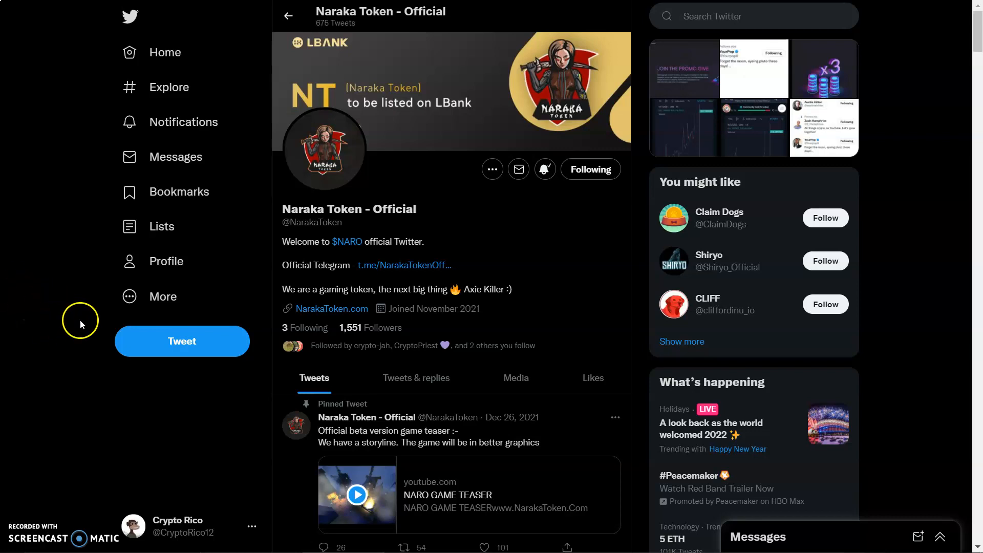
{"action": "mouse_move", "coordinate": [62, 367]}
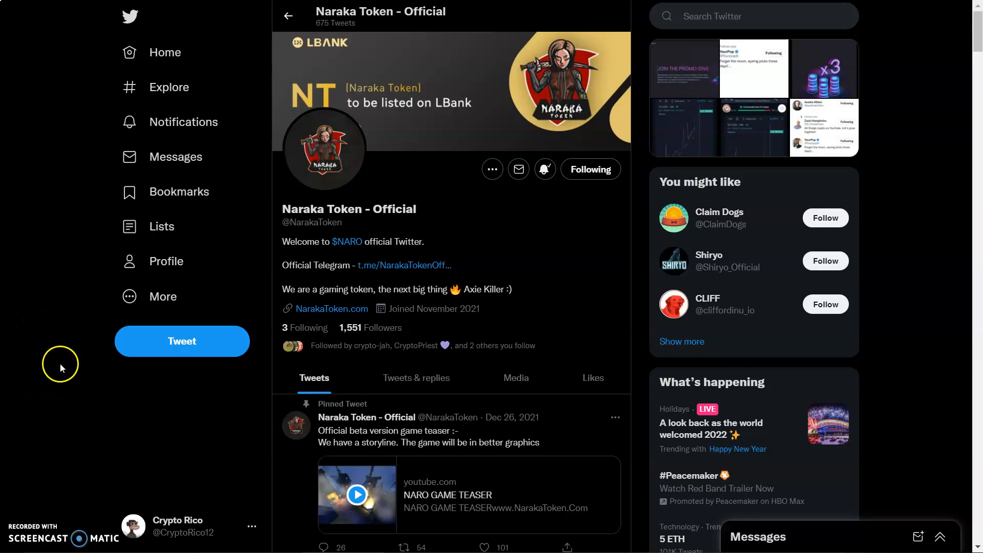
{"action": "mouse_move", "coordinate": [149, 382]}
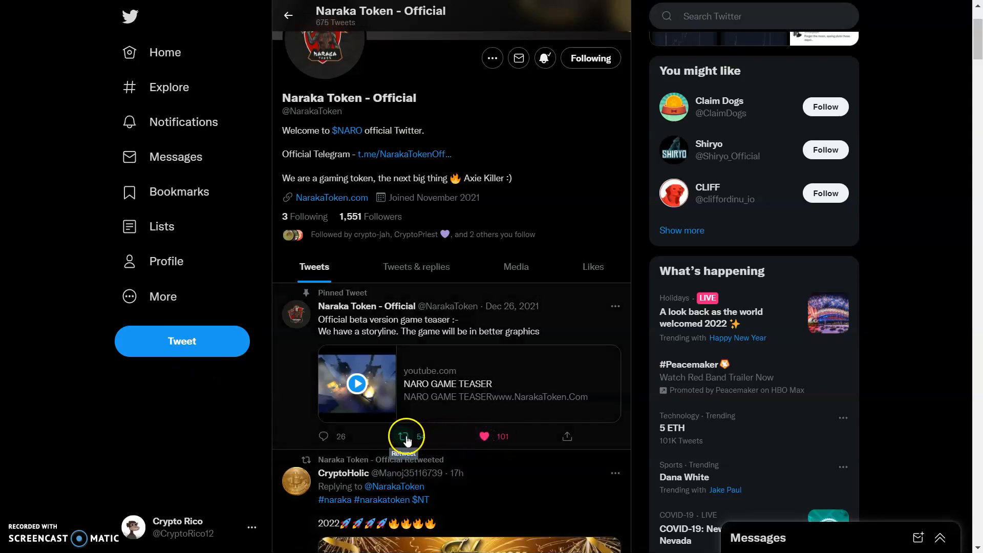
- Retweet the pinned NARO game teaser tweet and like CryptoHolic's Happy New Year tweet
{"action": "left_click", "coordinate": [405, 436]}
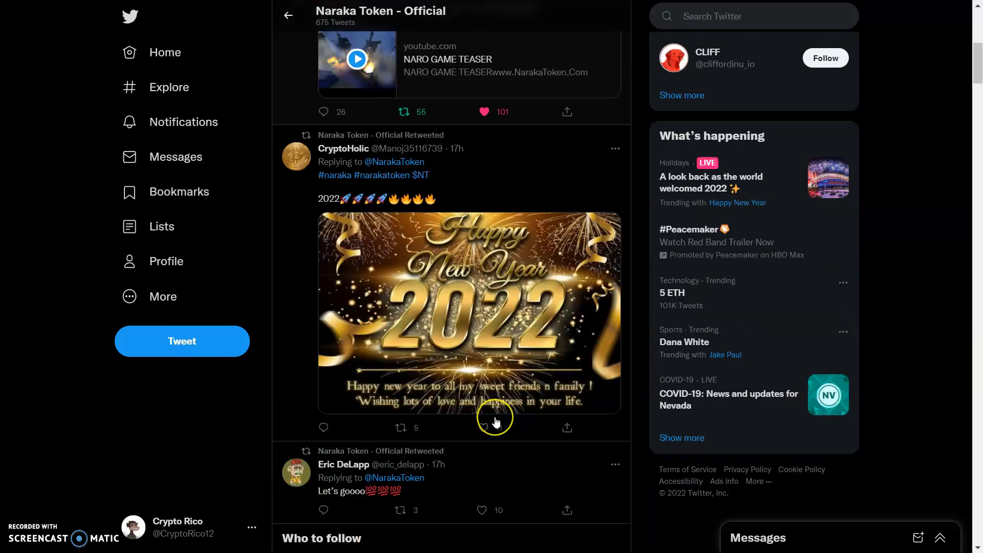
{"action": "left_click", "coordinate": [482, 419]}
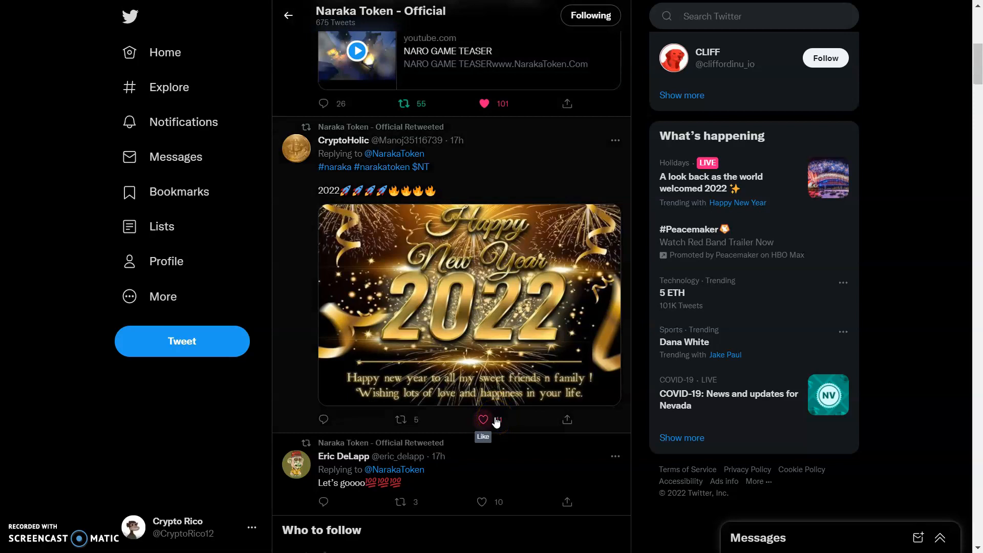
{"action": "left_click", "coordinate": [483, 419]}
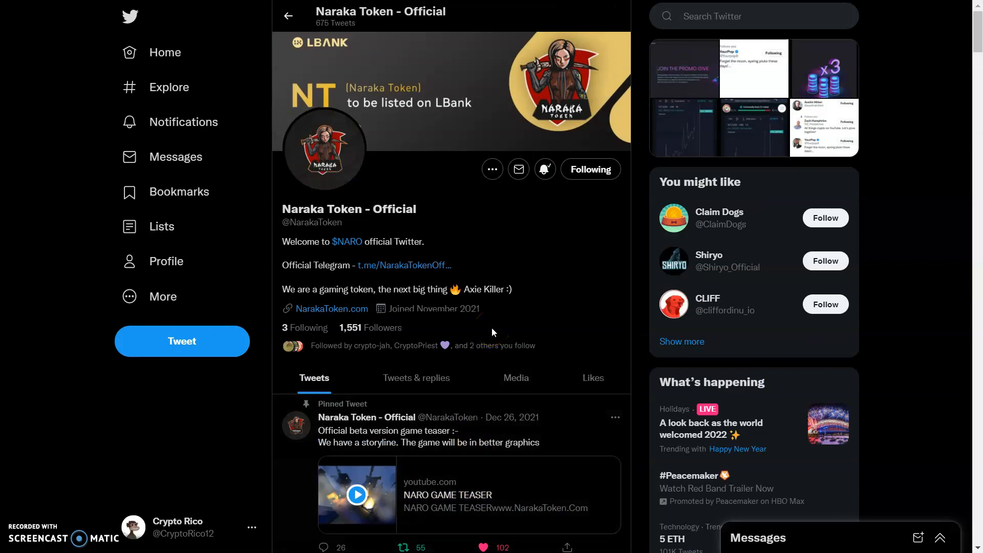
{"action": "mouse_move", "coordinate": [461, 344]}
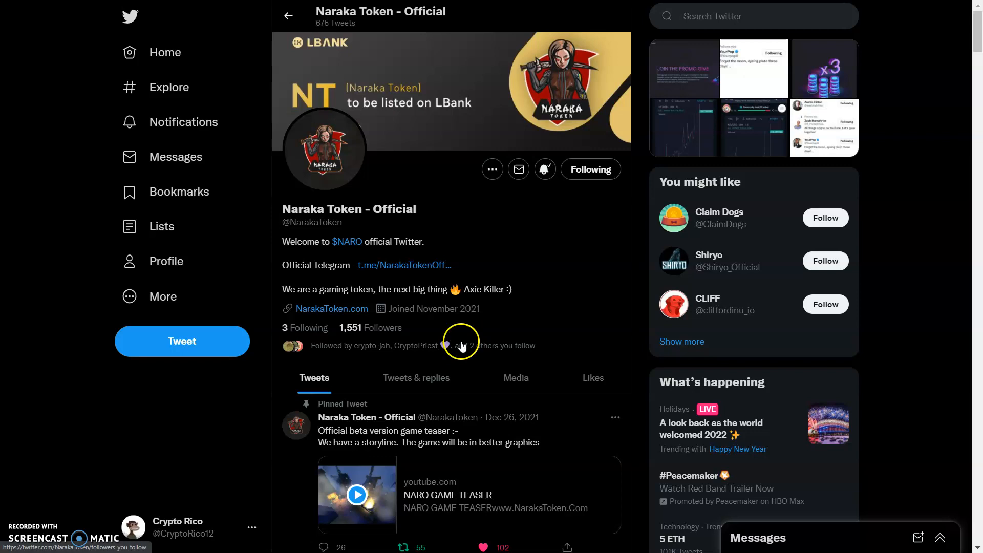
{"action": "scroll", "scroll_direction": "down", "scroll_amount": 3}
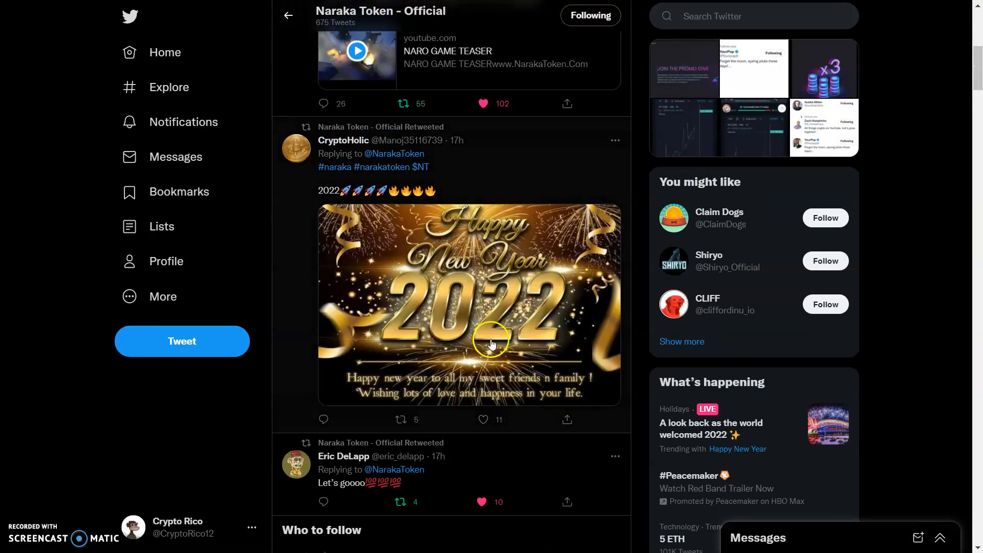
{"action": "left_click", "coordinate": [483, 419]}
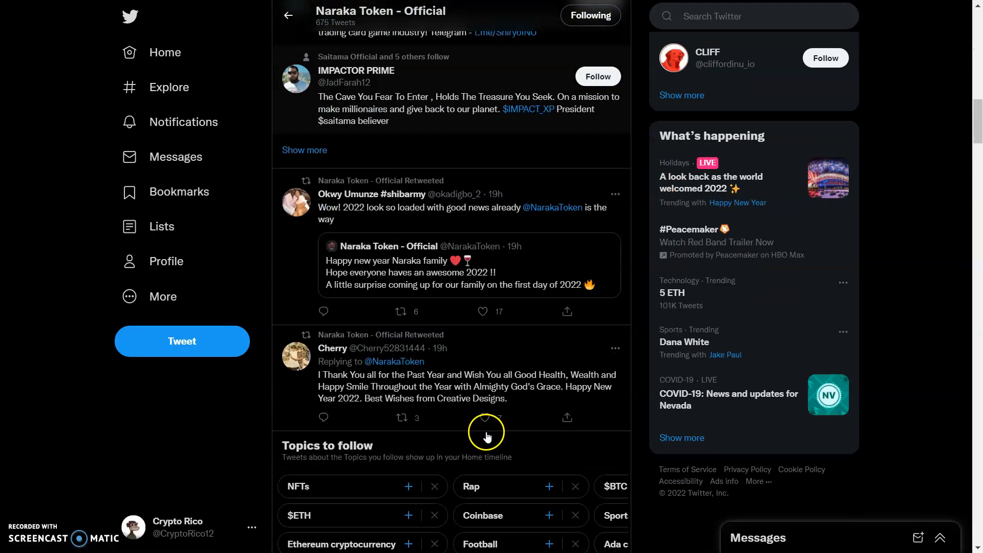
{"action": "left_click", "coordinate": [483, 416]}
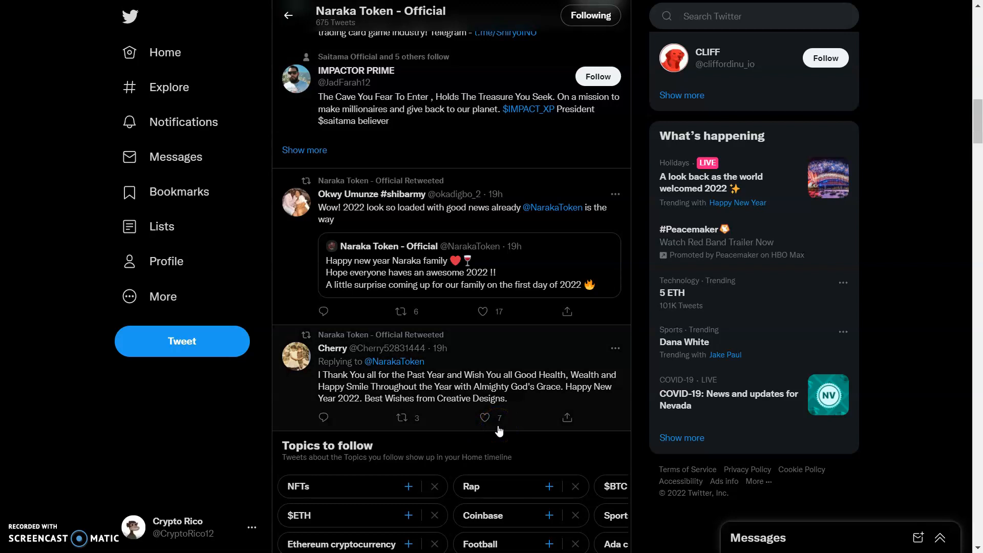
{"action": "left_click", "coordinate": [484, 418]}
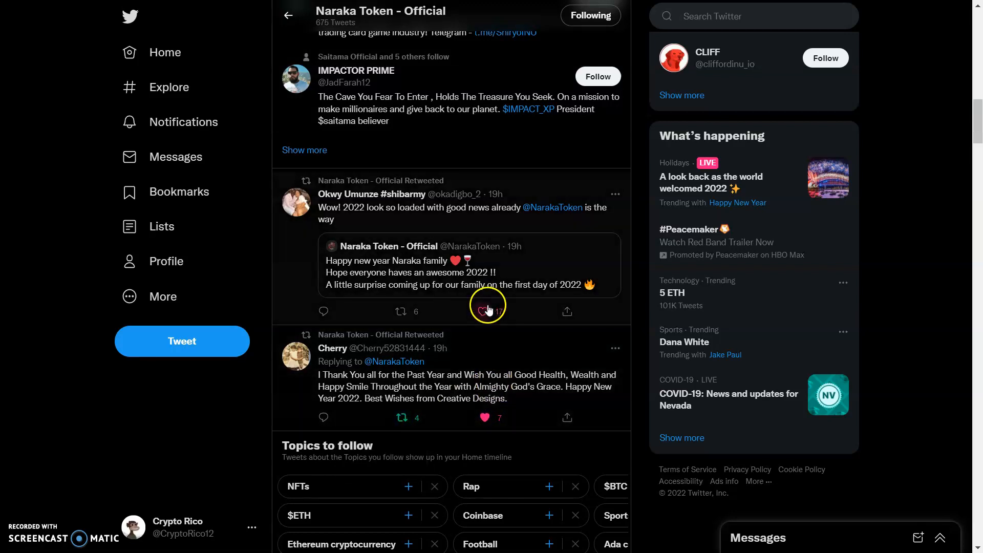
{"action": "left_click", "coordinate": [484, 311]}
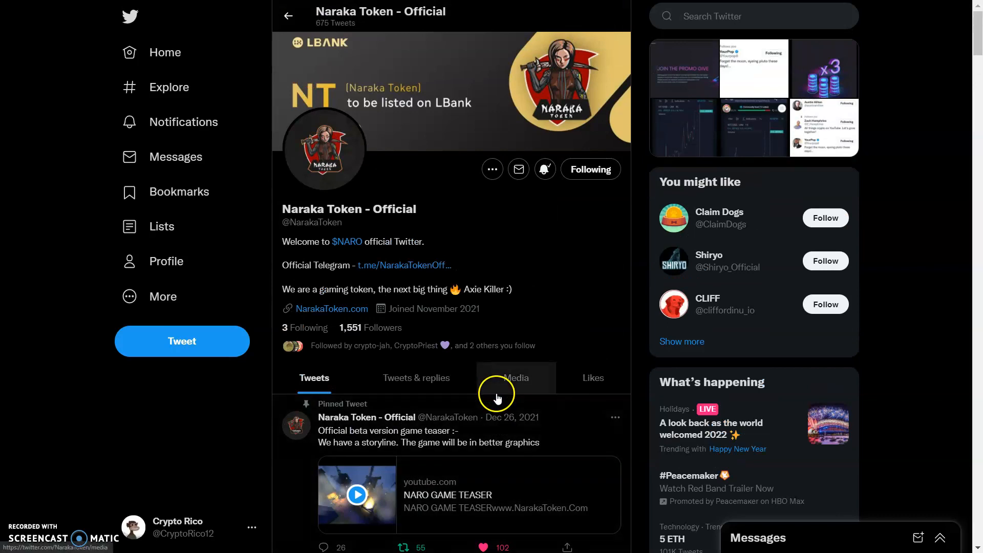
- Play the NARO GAME TEASER video in the pinned tweet, then open narakatoken.com
{"action": "scroll", "scroll_direction": "down", "scroll_amount": 3}
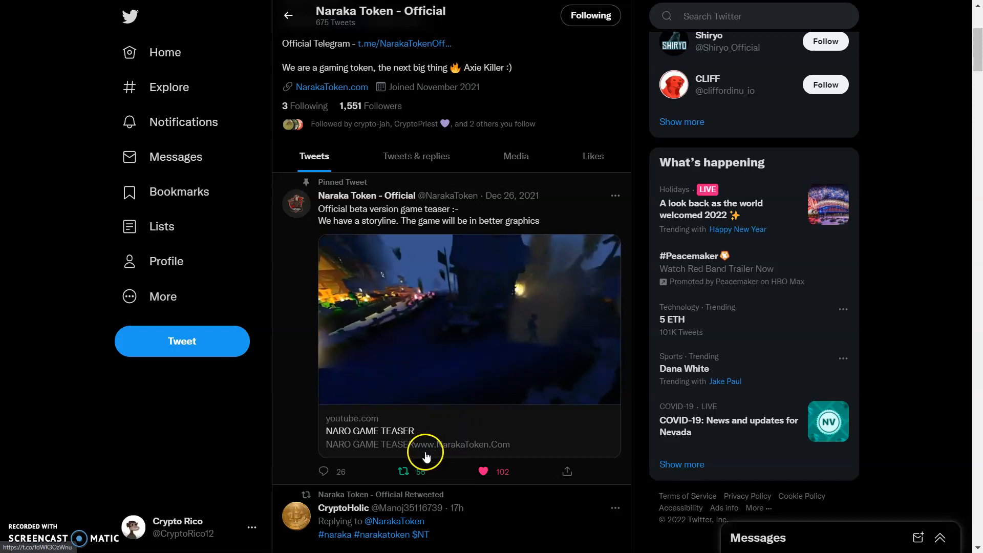
{"action": "left_click", "coordinate": [426, 451]}
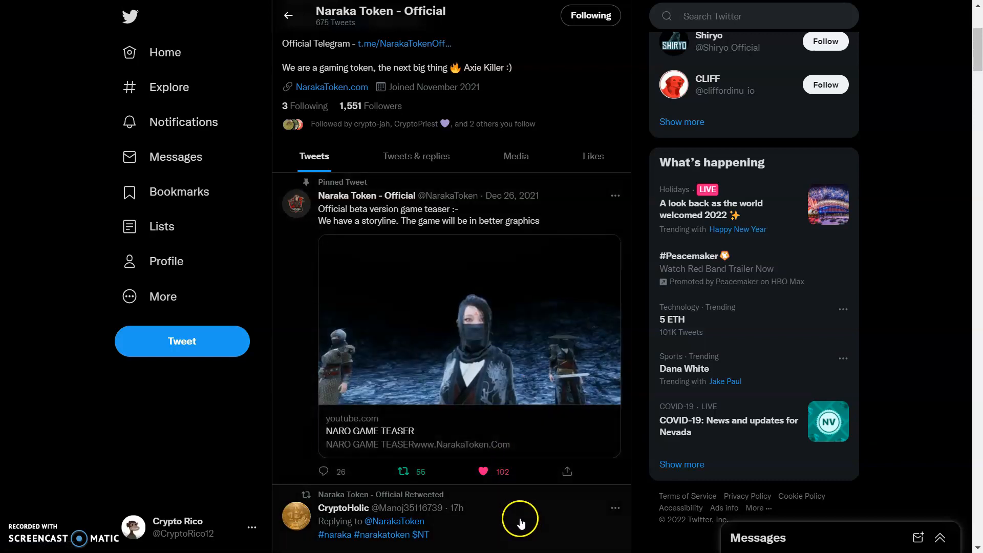
{"action": "left_click", "coordinate": [469, 319]}
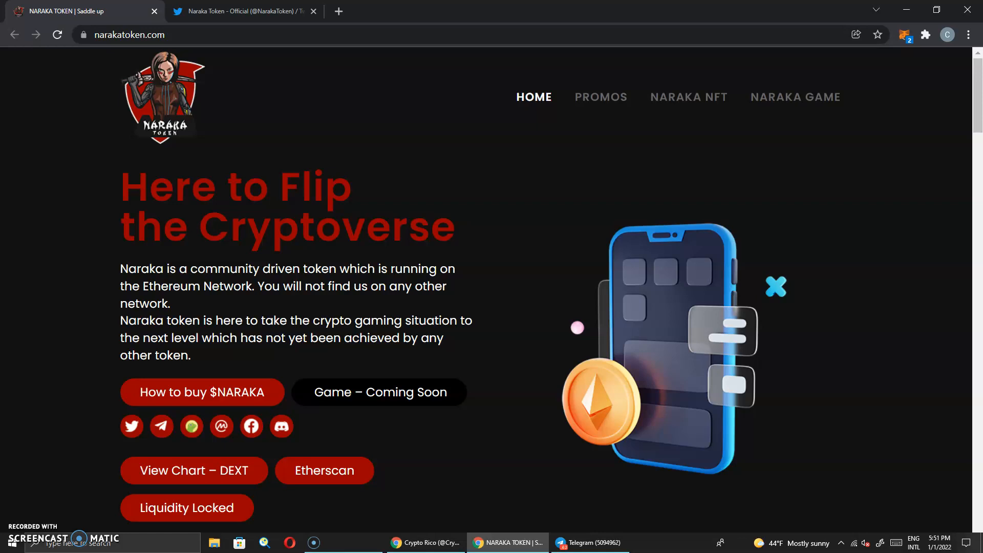
{"action": "mouse_move", "coordinate": [65, 108]}
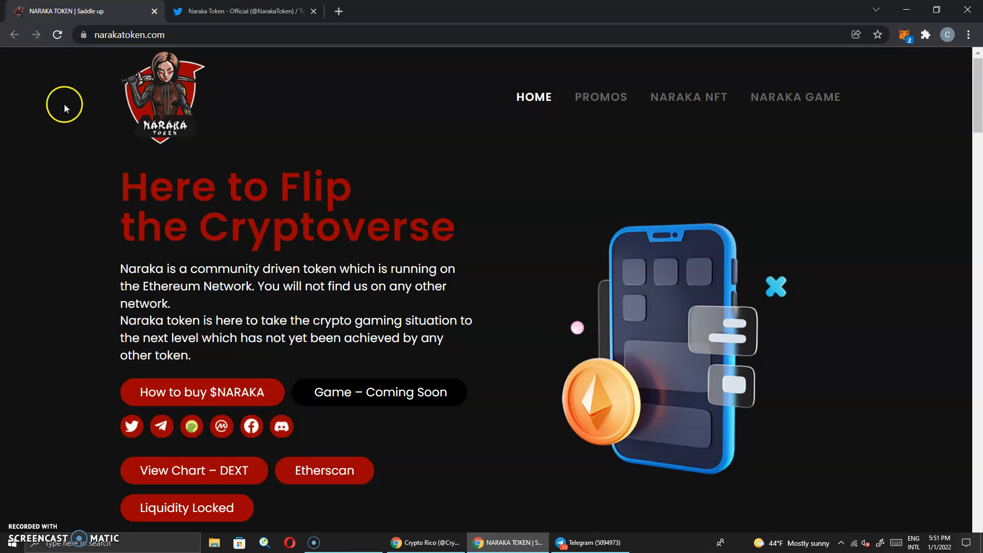
- Scroll the narakatoken.com home page past About $NARAKA to the Tokenomics percentages
{"action": "scroll", "scroll_direction": "down", "scroll_amount": 3}
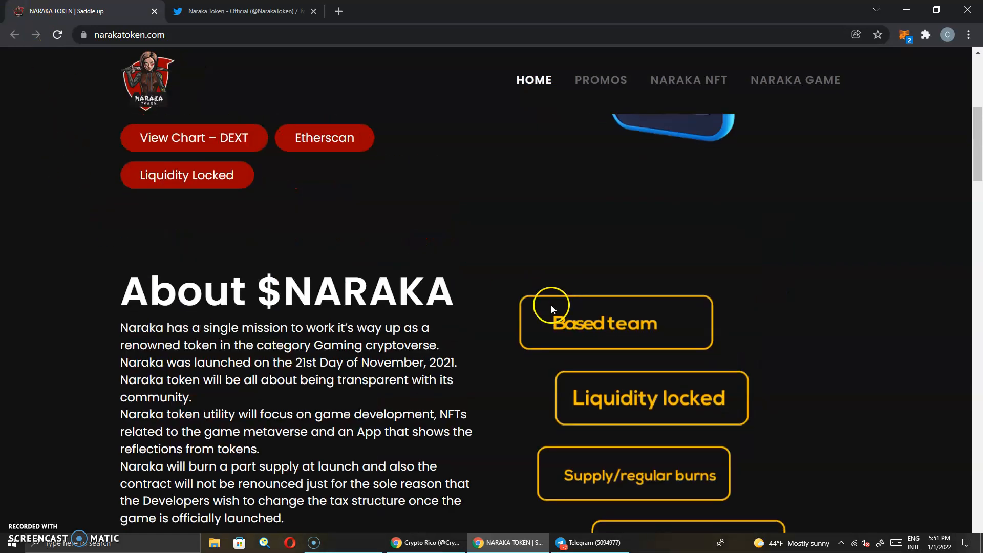
{"action": "scroll", "scroll_direction": "down", "scroll_amount": 3}
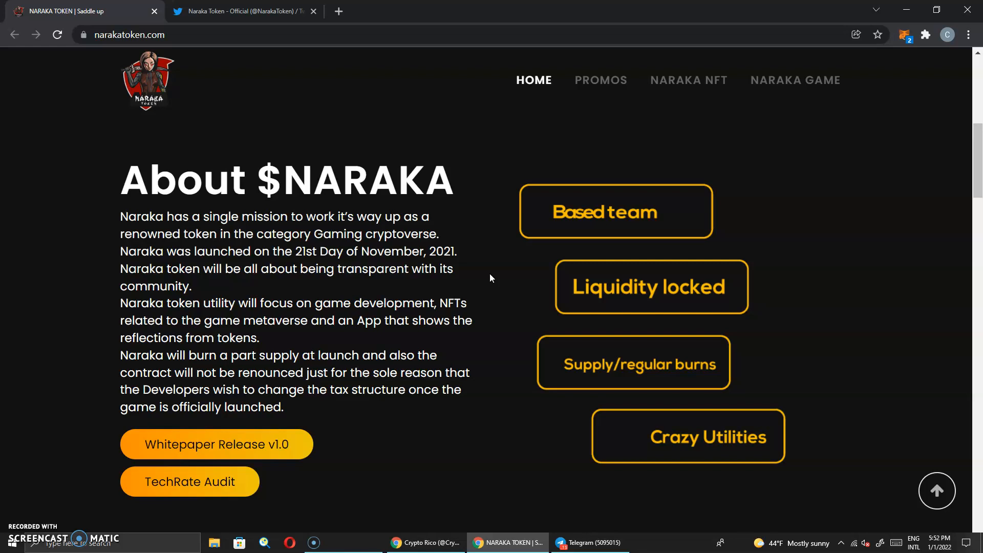
{"action": "left_click", "coordinate": [481, 273]}
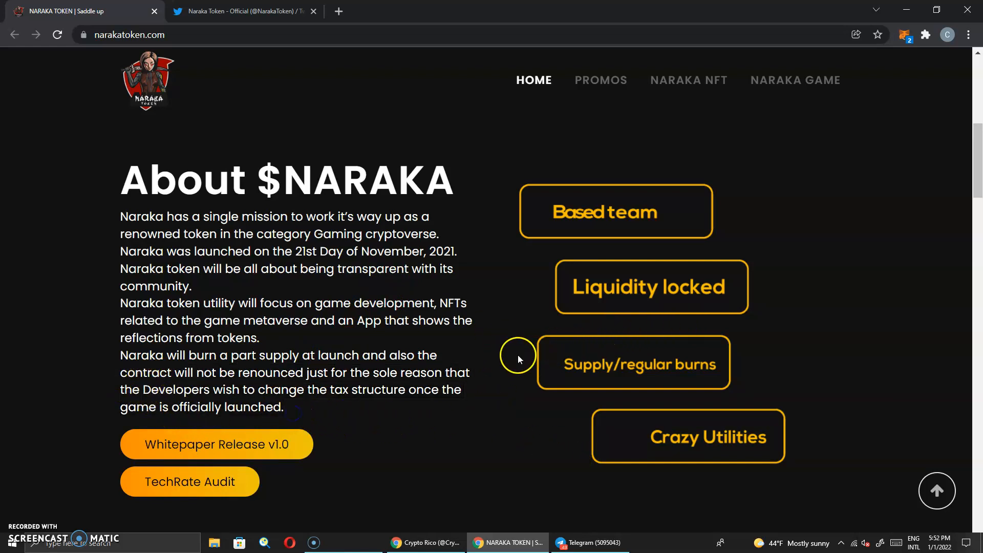
{"action": "scroll", "scroll_direction": "down", "scroll_amount": 3}
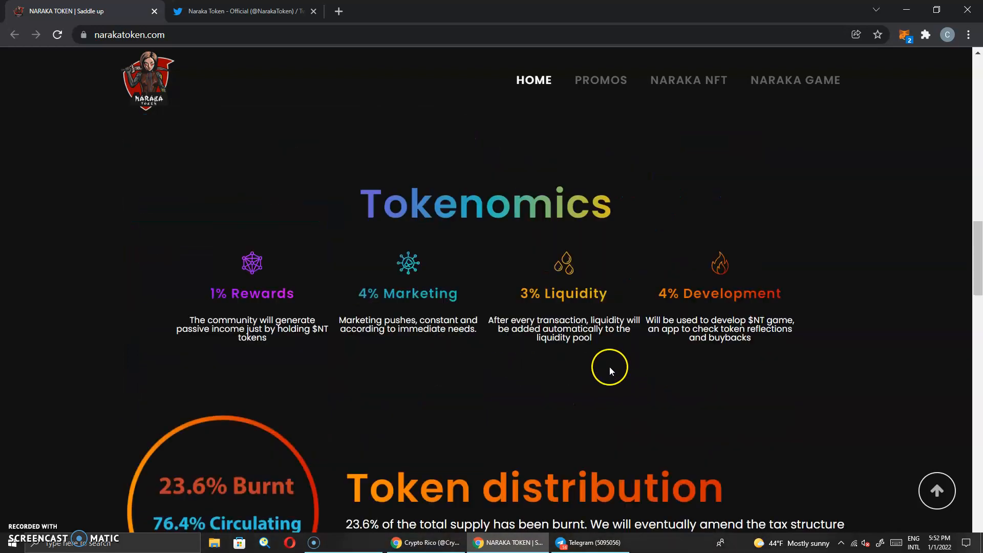
- Scroll to the token distribution (23.6% burnt, 76.4% circulating) and onto the roadmap phases
{"action": "scroll", "scroll_direction": "down", "scroll_amount": 3}
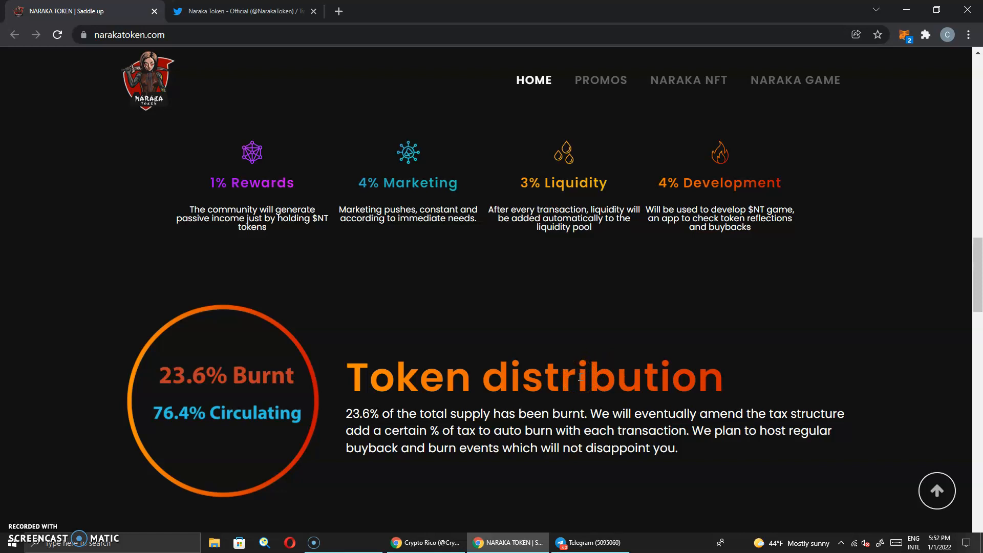
{"action": "scroll", "scroll_direction": "down", "scroll_amount": 3}
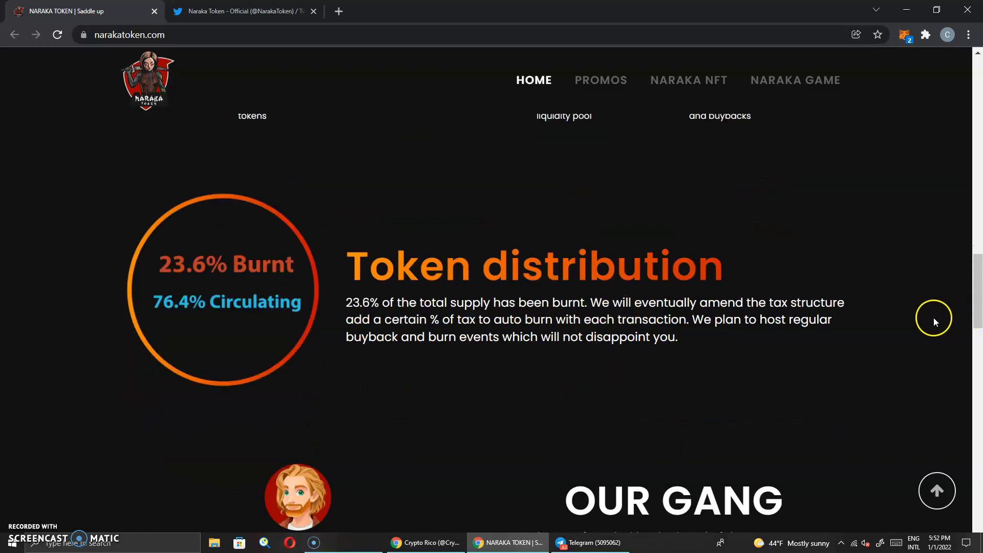
{"action": "scroll", "scroll_direction": "down", "scroll_amount": 3}
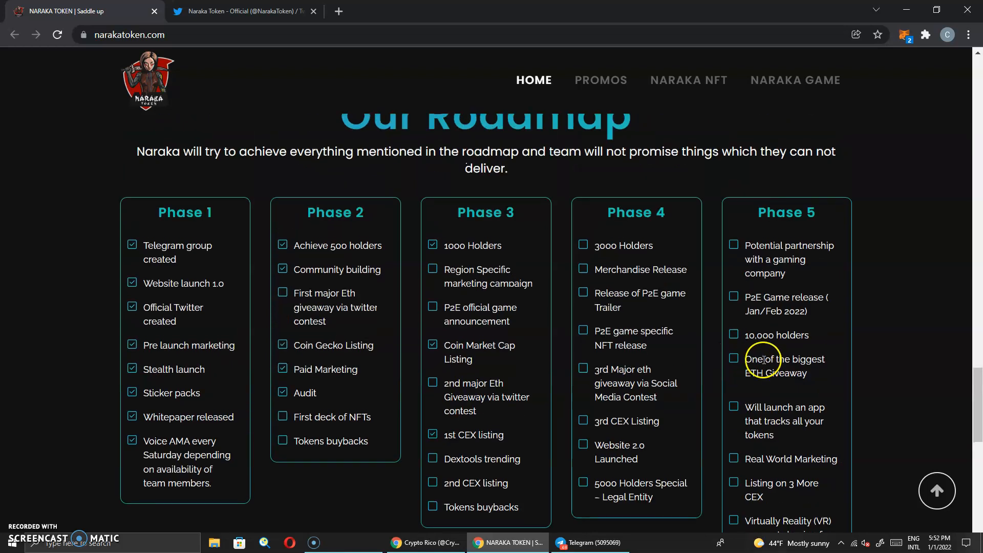
{"action": "mouse_move", "coordinate": [374, 357]}
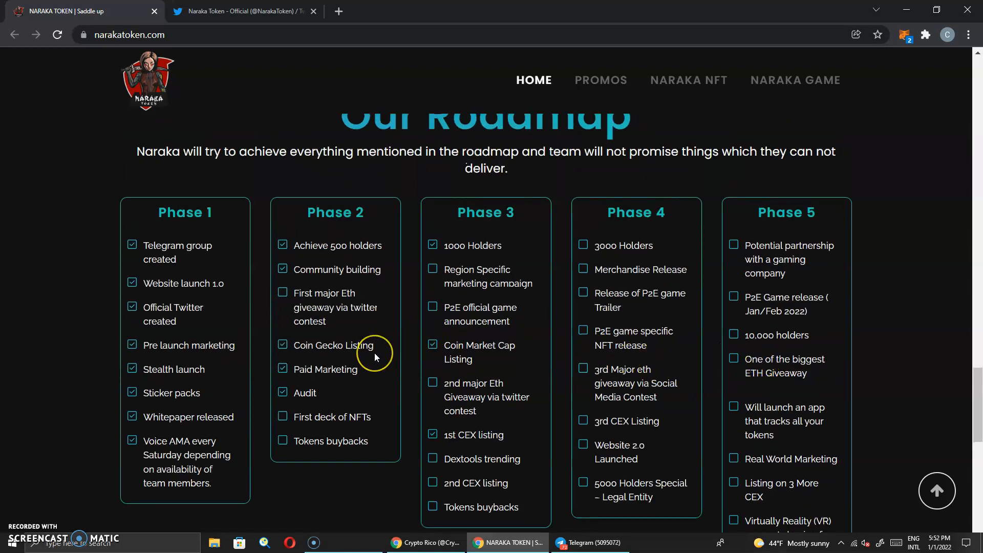
{"action": "mouse_move", "coordinate": [343, 364]}
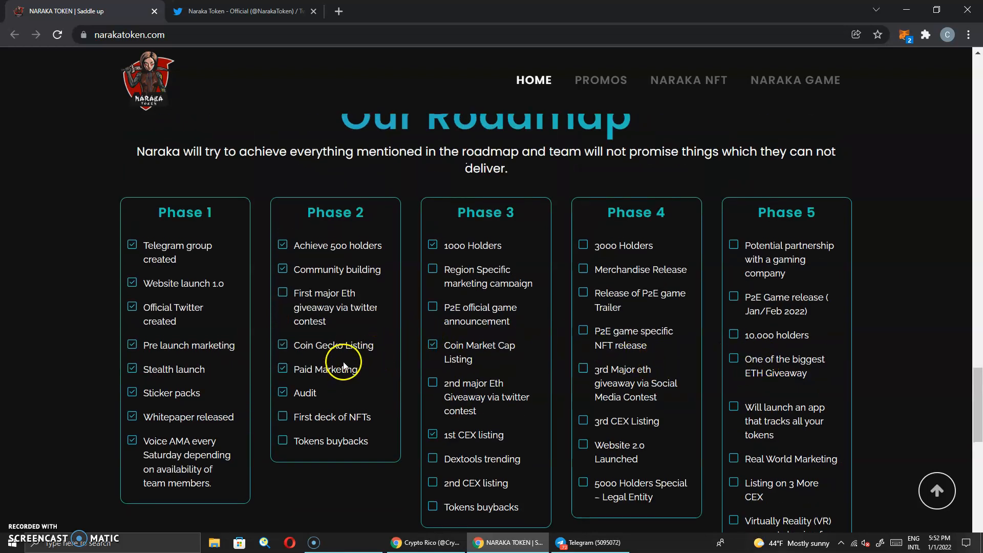
{"action": "key", "text": "F11"}
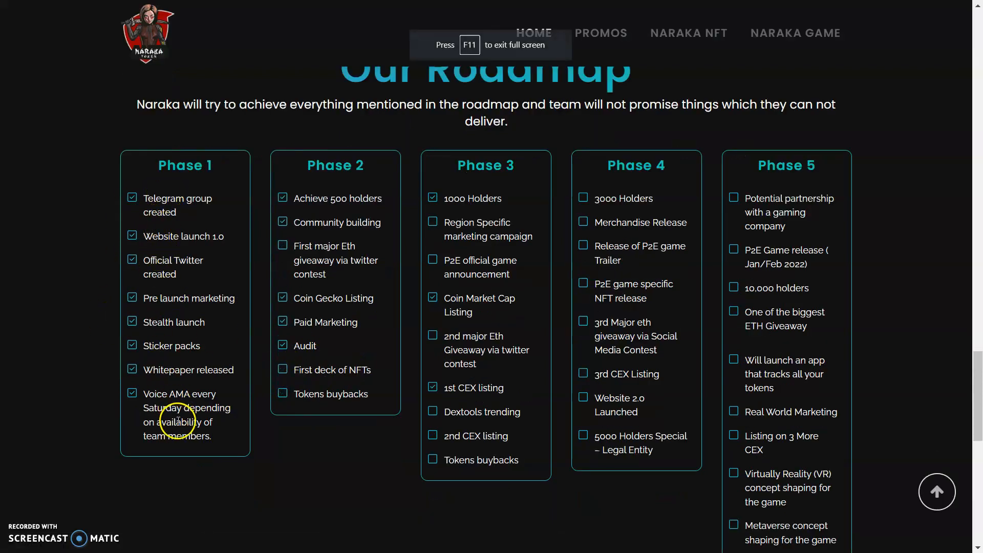
{"action": "mouse_move", "coordinate": [337, 450]}
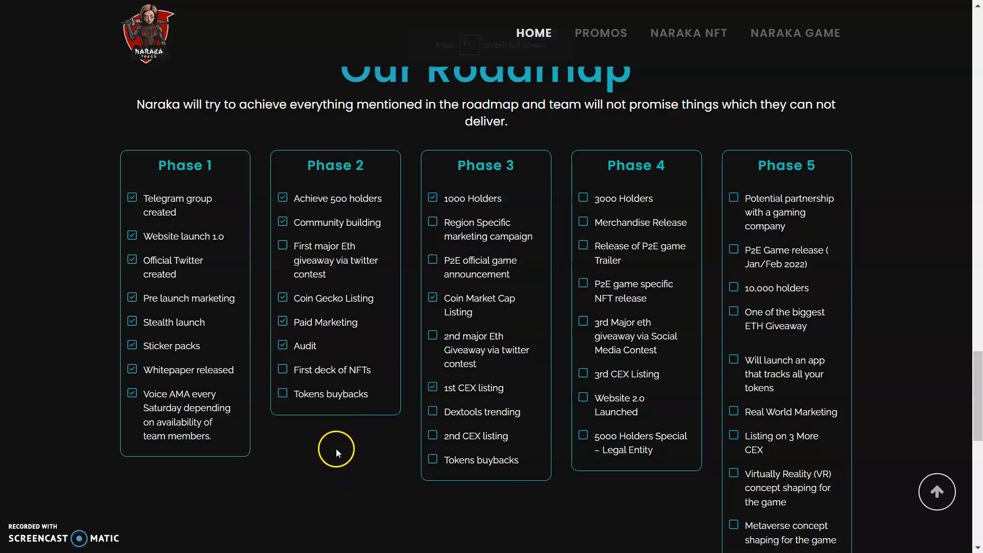
{"action": "mouse_move", "coordinate": [285, 362]}
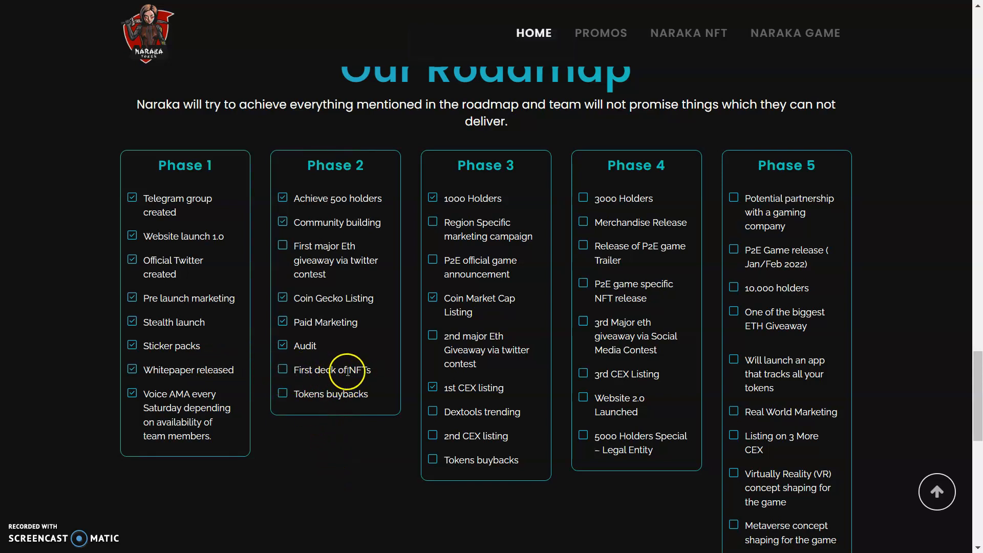
{"action": "mouse_move", "coordinate": [363, 394]}
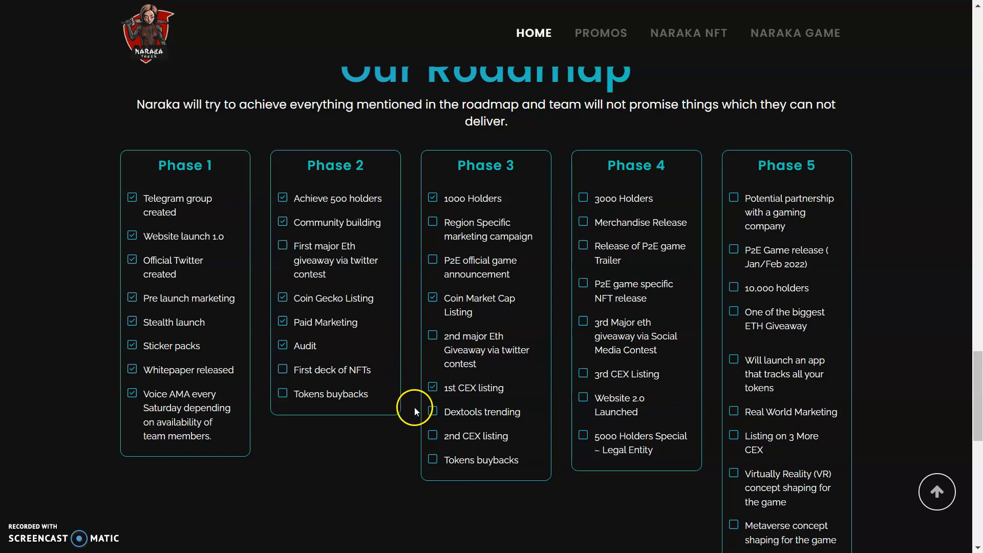
{"action": "mouse_move", "coordinate": [359, 412]}
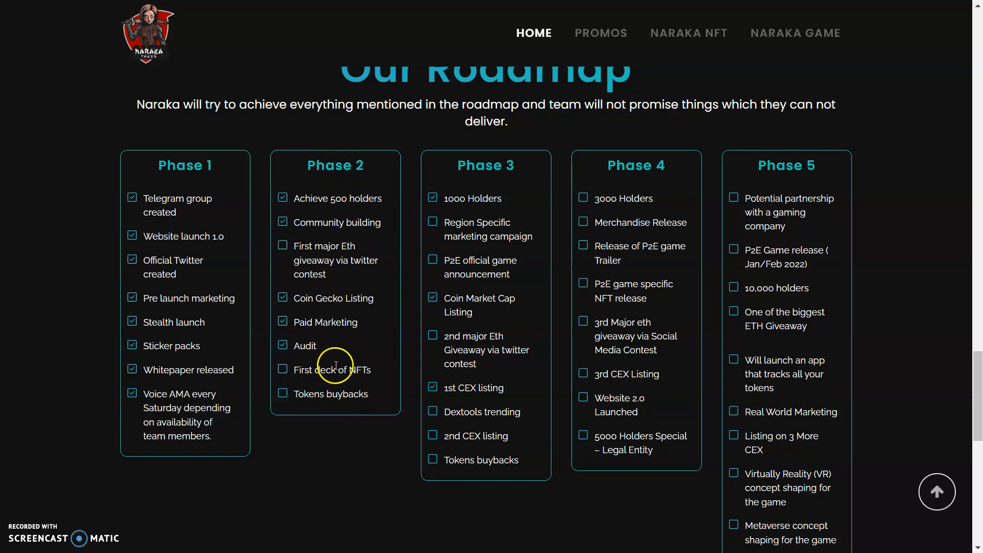
{"action": "scroll", "scroll_direction": "down", "scroll_amount": 3}
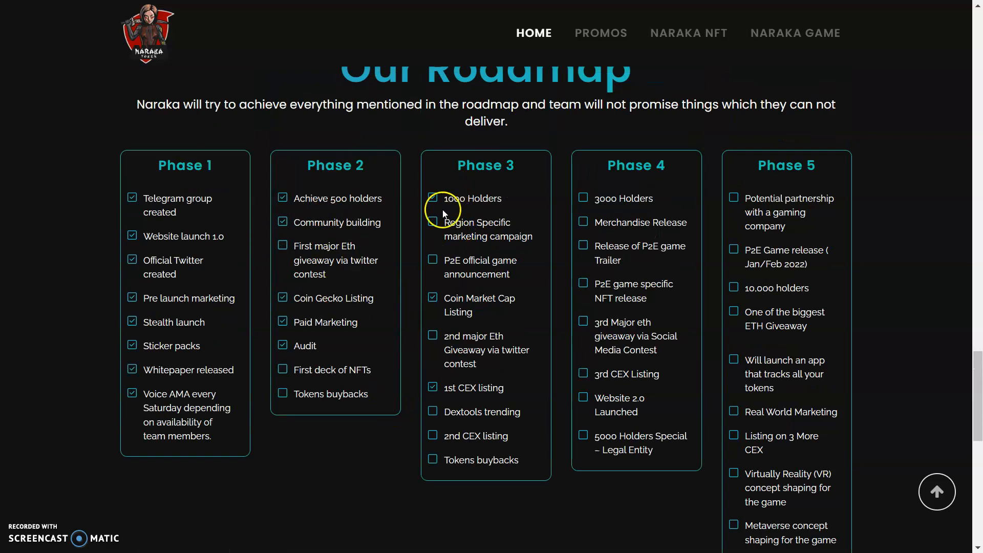
{"action": "mouse_move", "coordinate": [538, 277]}
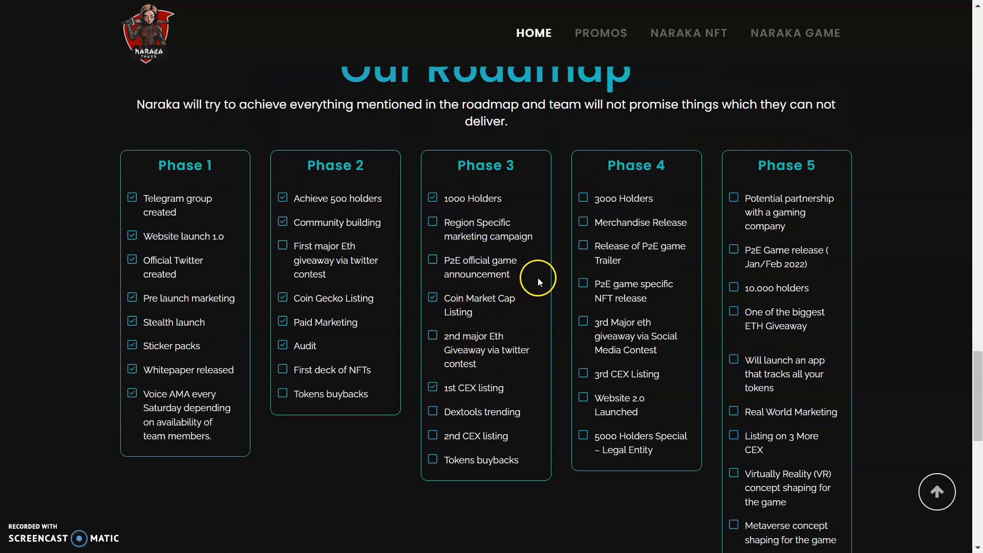
{"action": "mouse_move", "coordinate": [528, 295]}
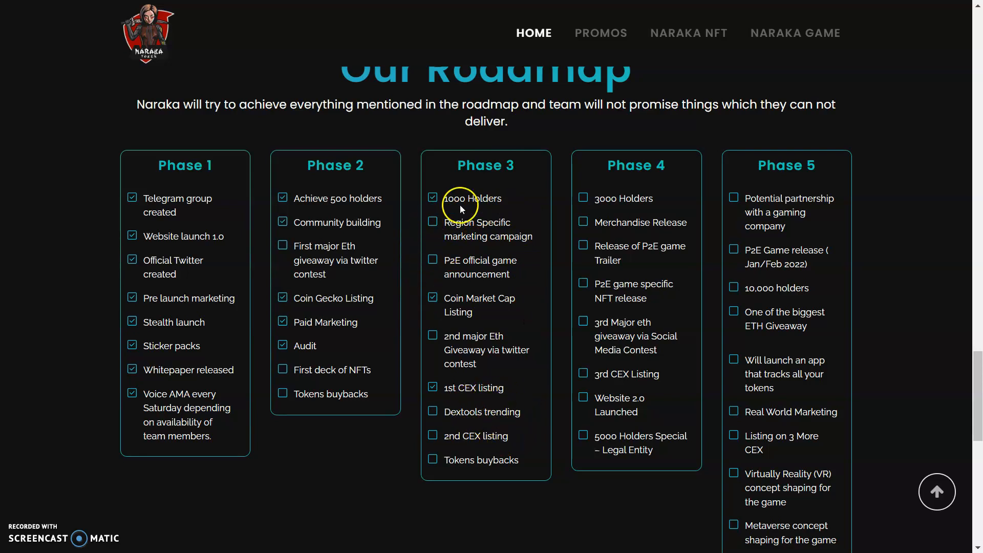
{"action": "mouse_move", "coordinate": [498, 378]}
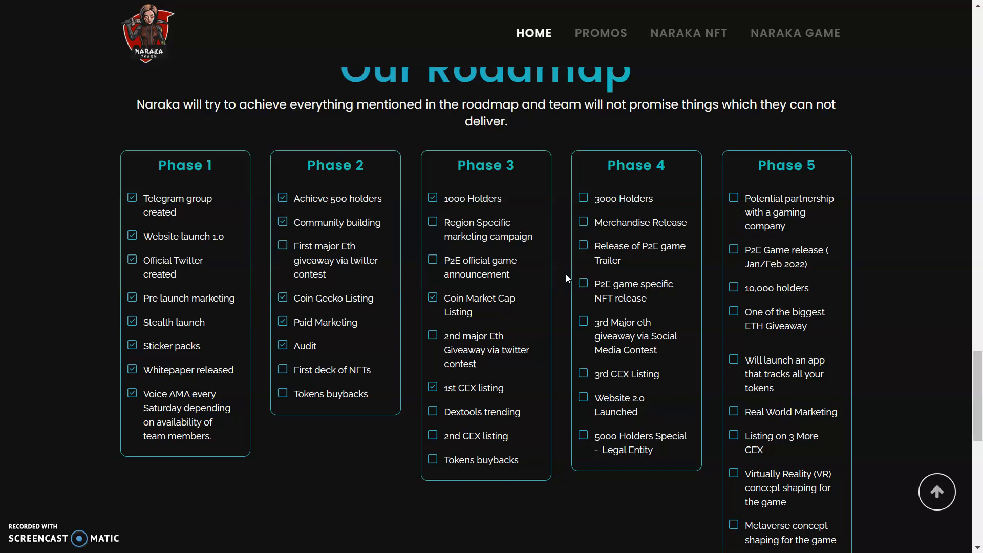
- Scroll past the roadmap to the How to buy $NARAKA TOKEN steps and contract address
{"action": "scroll", "scroll_direction": "down", "scroll_amount": 3}
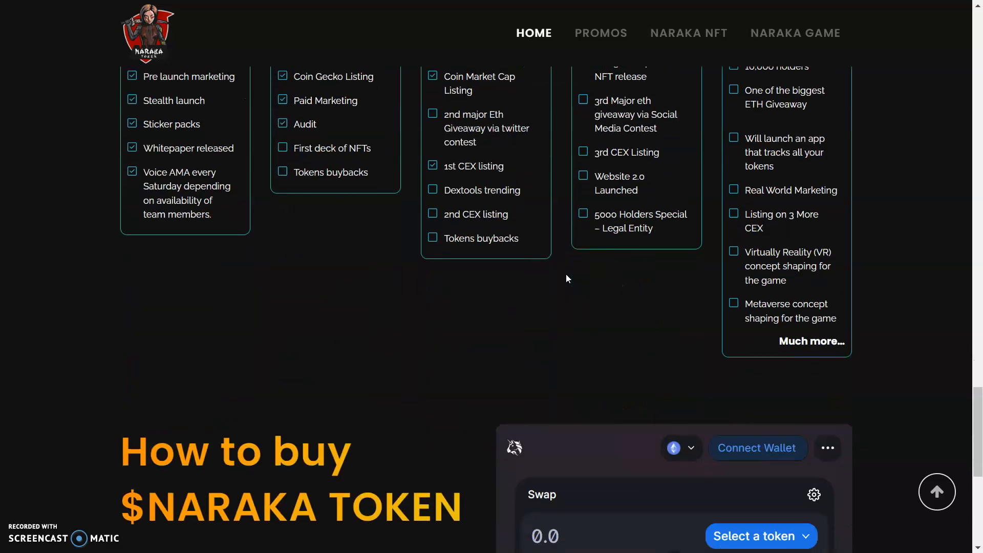
{"action": "scroll", "scroll_direction": "down", "scroll_amount": 3}
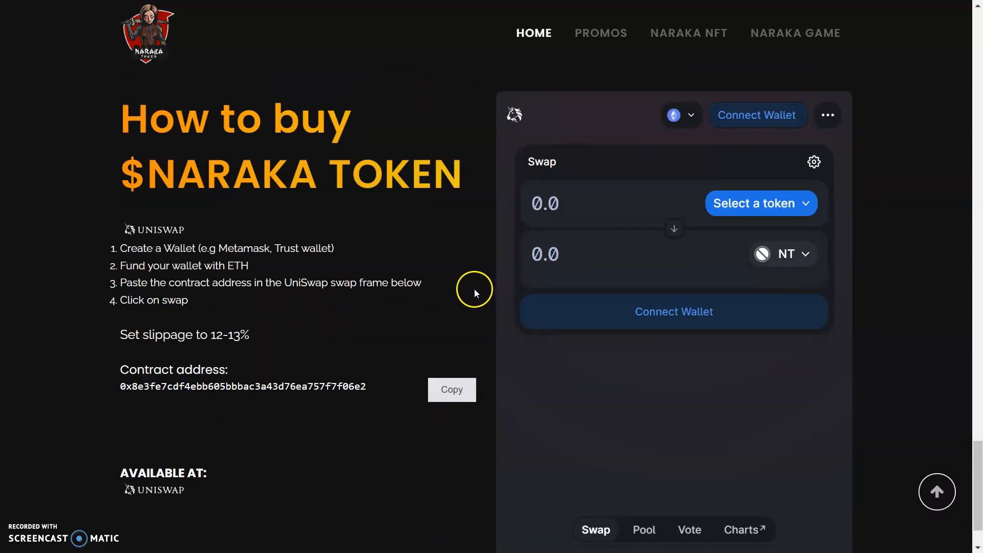
{"action": "mouse_move", "coordinate": [451, 288]}
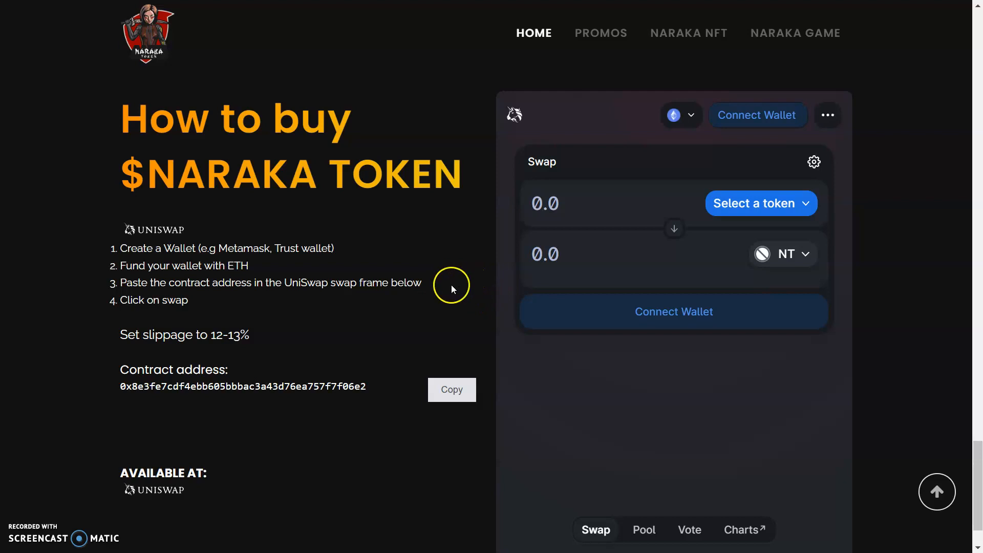
{"action": "scroll", "scroll_direction": "down", "scroll_amount": 3}
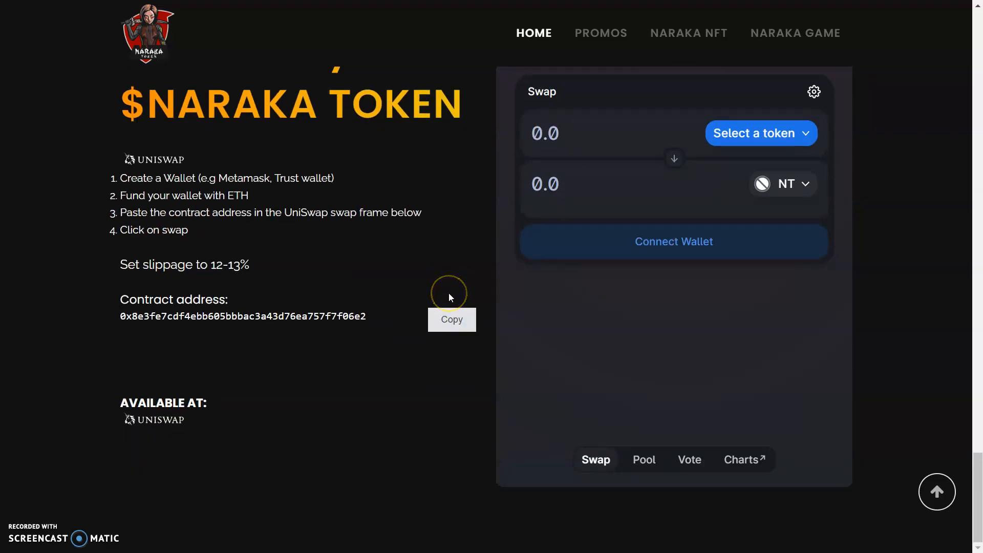
{"action": "scroll", "scroll_direction": "down", "scroll_amount": 3}
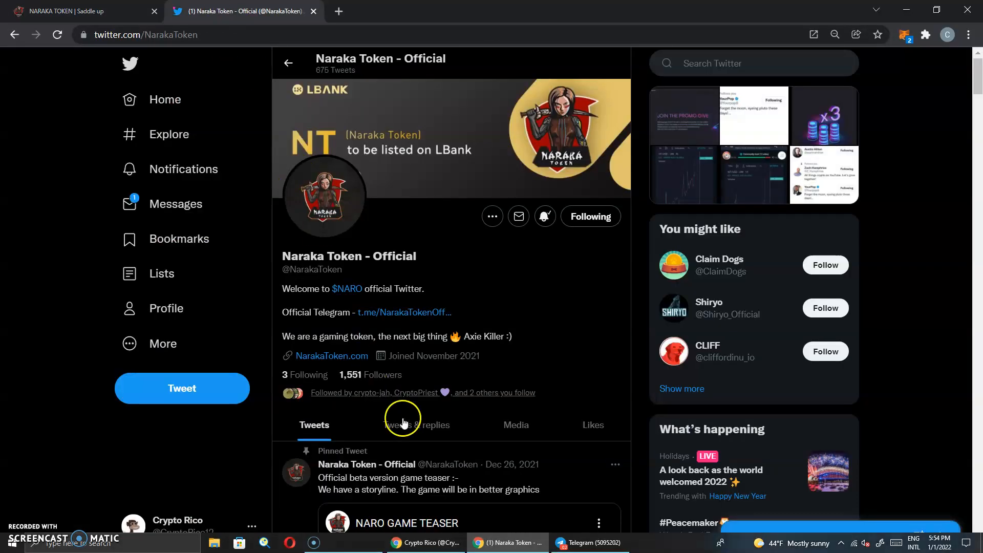
{"action": "mouse_move", "coordinate": [547, 335]}
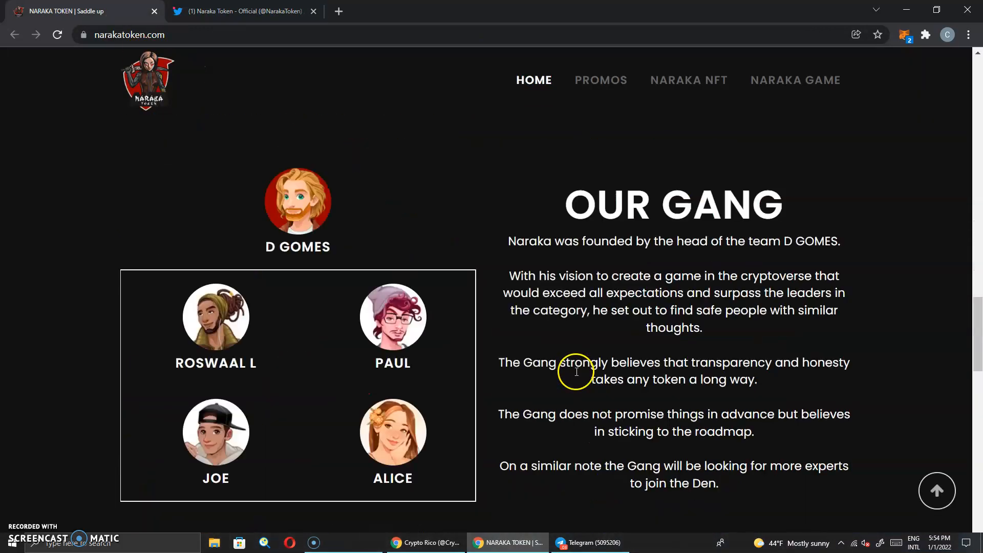
- Scroll through the team, roadmap and buy guide sections to the Tokenomics percentages
{"action": "scroll", "scroll_direction": "down", "scroll_amount": 3}
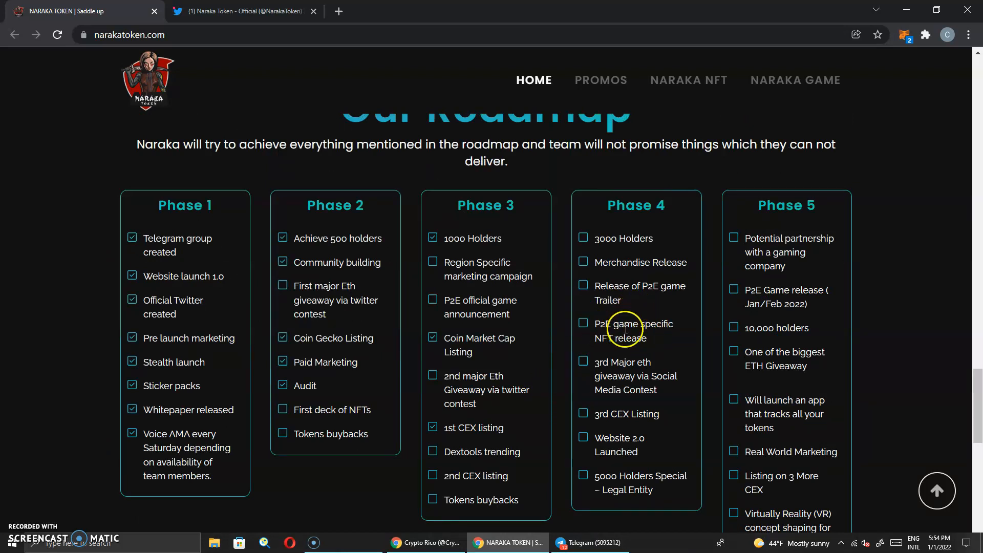
{"action": "mouse_move", "coordinate": [475, 436]}
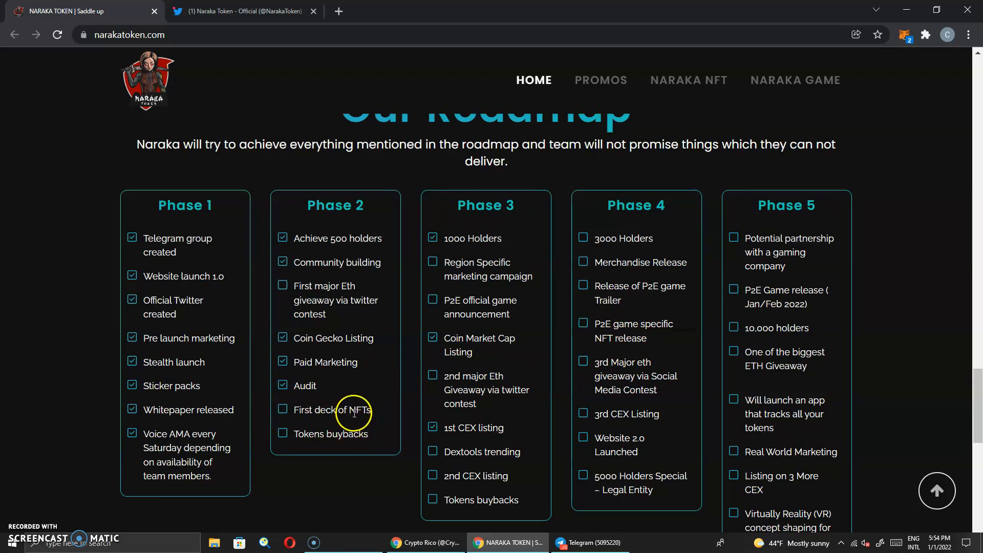
{"action": "mouse_move", "coordinate": [358, 322]}
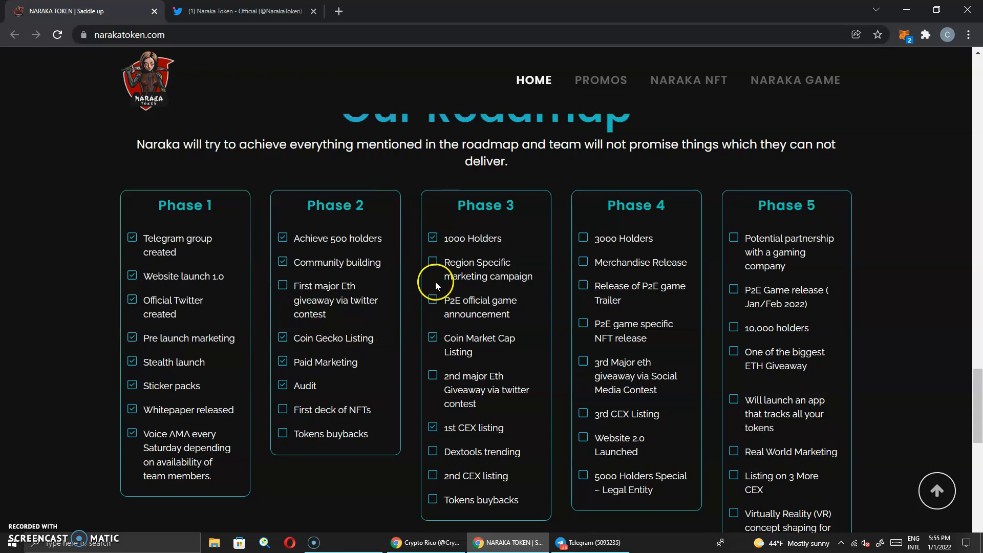
{"action": "mouse_move", "coordinate": [528, 223]}
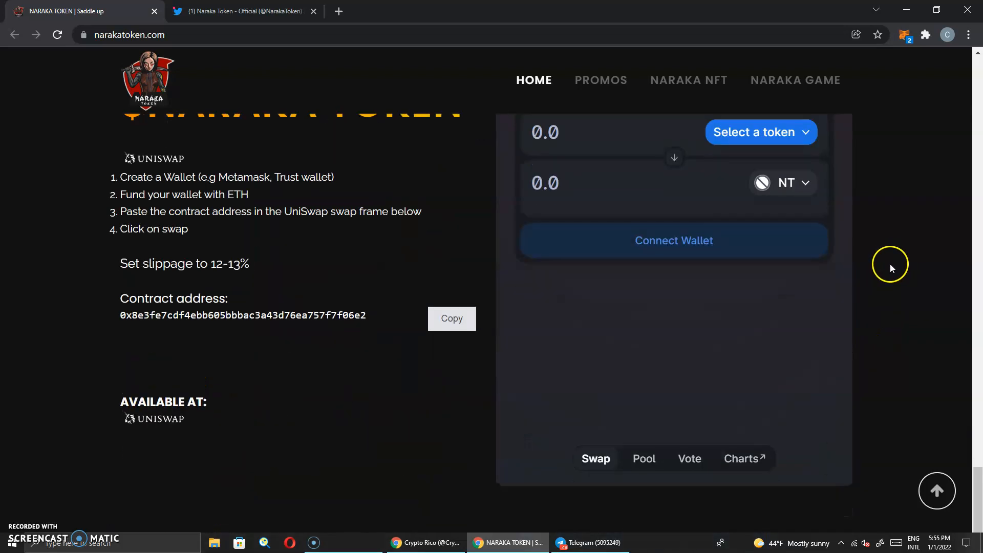
{"action": "scroll", "scroll_direction": "down", "scroll_amount": 3}
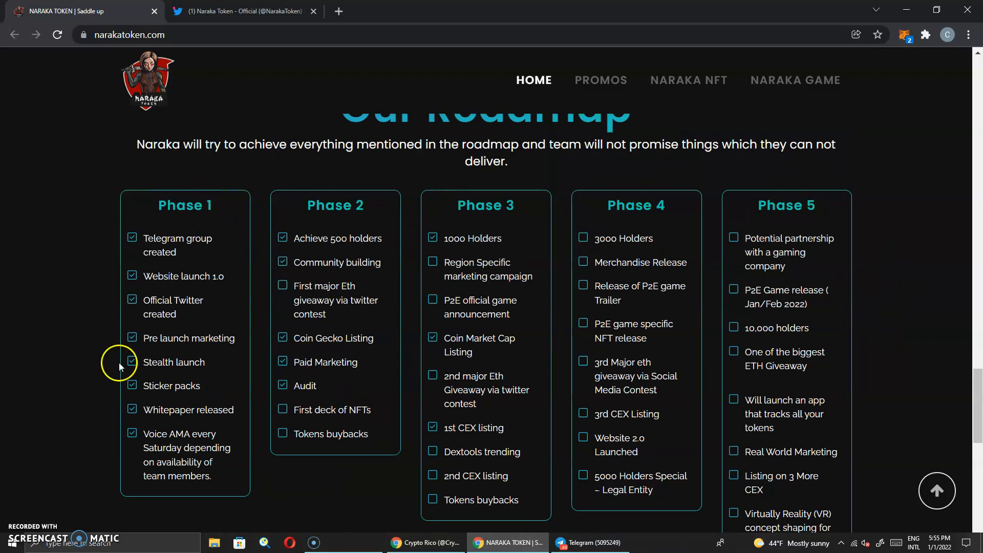
{"action": "mouse_move", "coordinate": [169, 435]}
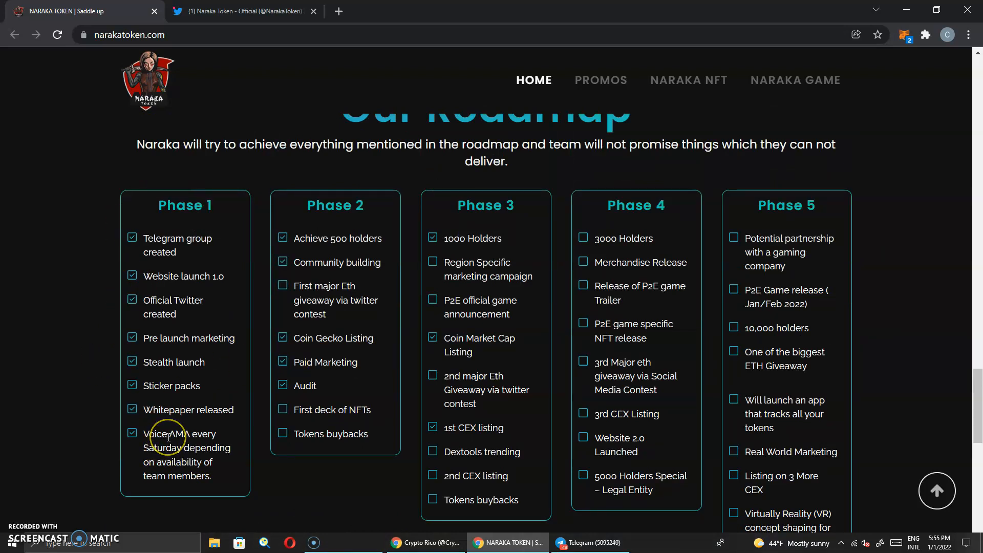
{"action": "mouse_move", "coordinate": [417, 295]}
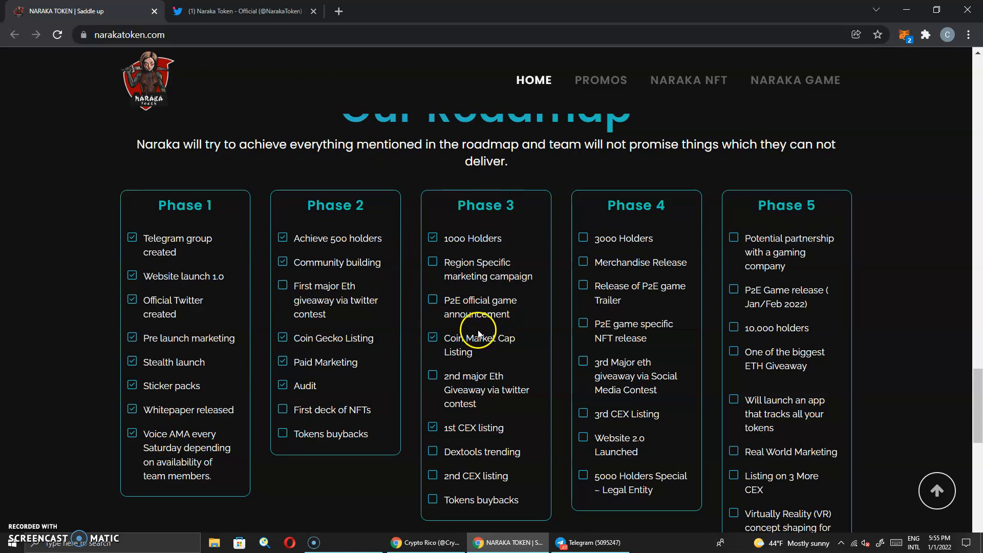
{"action": "mouse_move", "coordinate": [908, 226]}
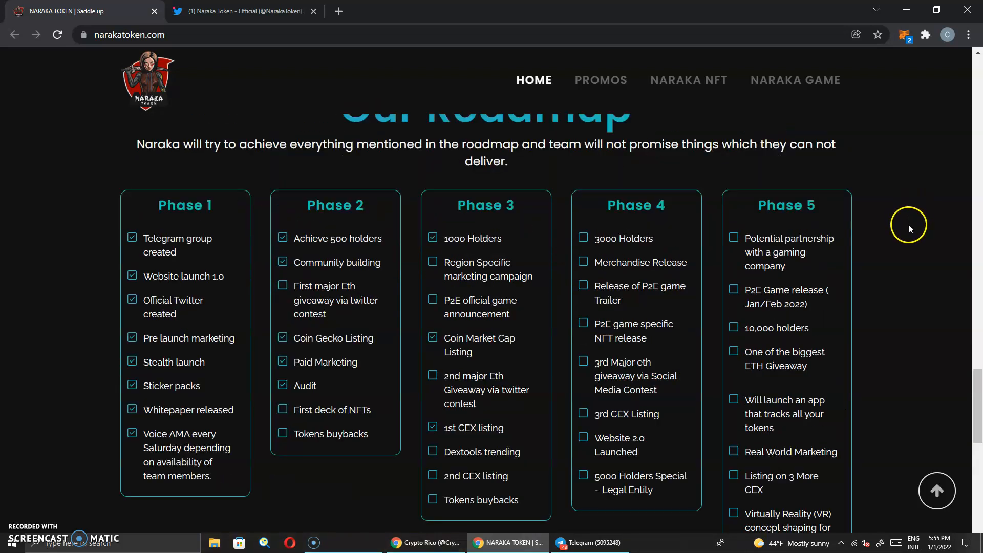
{"action": "scroll", "scroll_direction": "down", "scroll_amount": 3}
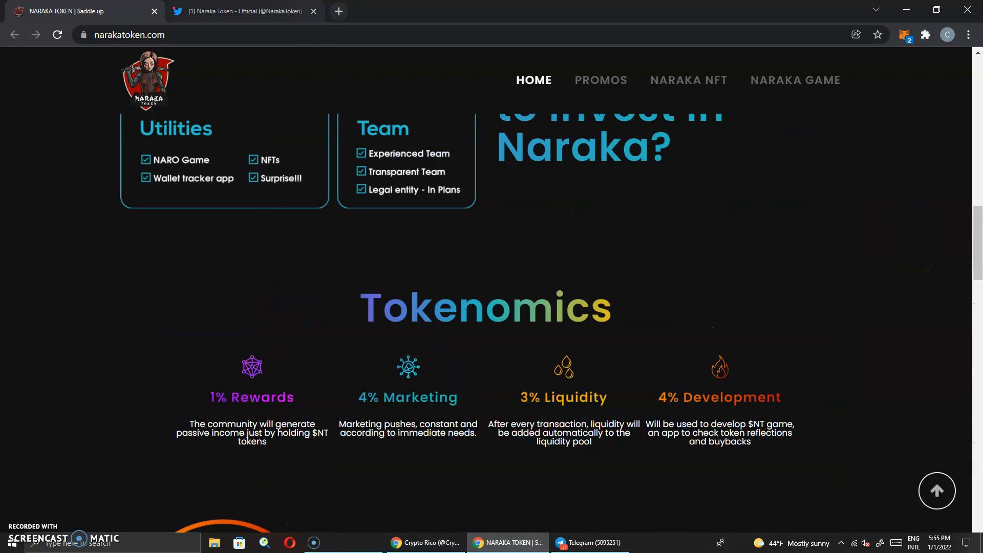
- Back on the Naraka Token Twitter profile, like and retweet D.H.'s reply about selling NARAKA
{"action": "left_click", "coordinate": [243, 11]}
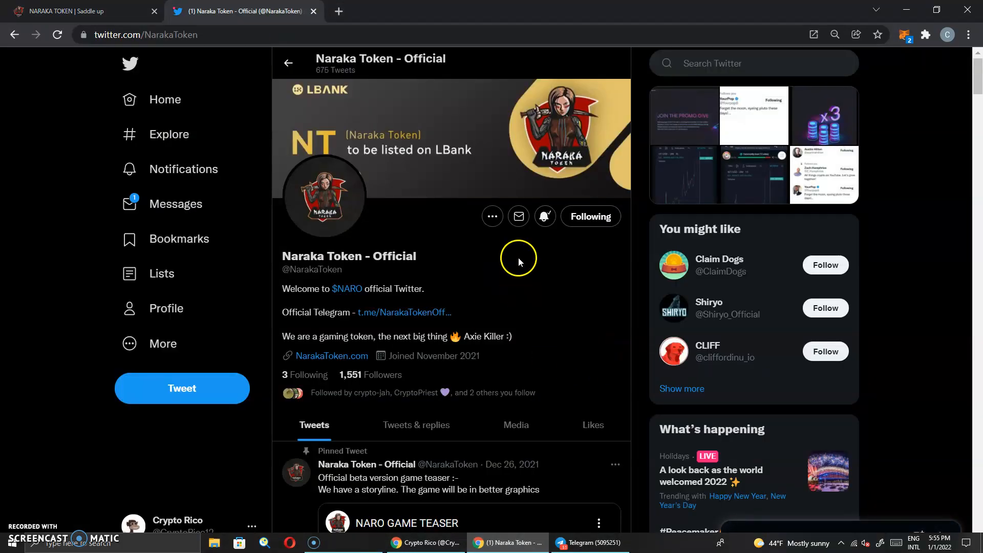
{"action": "scroll", "scroll_direction": "down", "scroll_amount": 3}
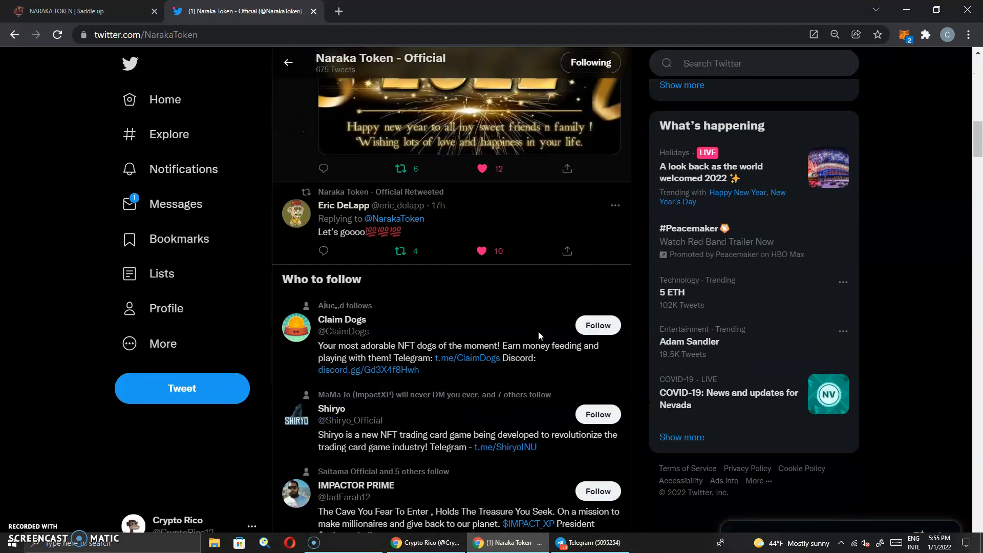
{"action": "scroll", "scroll_direction": "down", "scroll_amount": 3}
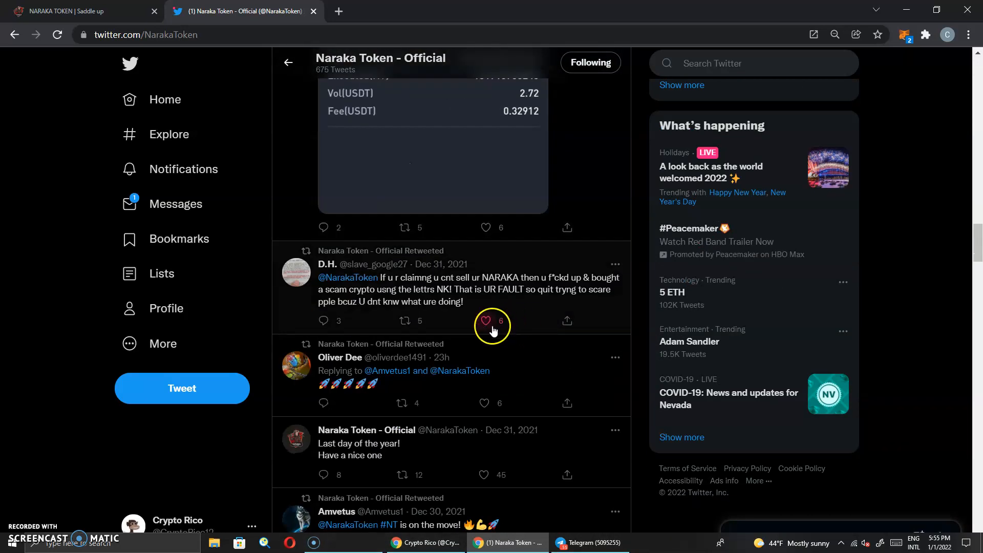
{"action": "left_click", "coordinate": [485, 320]}
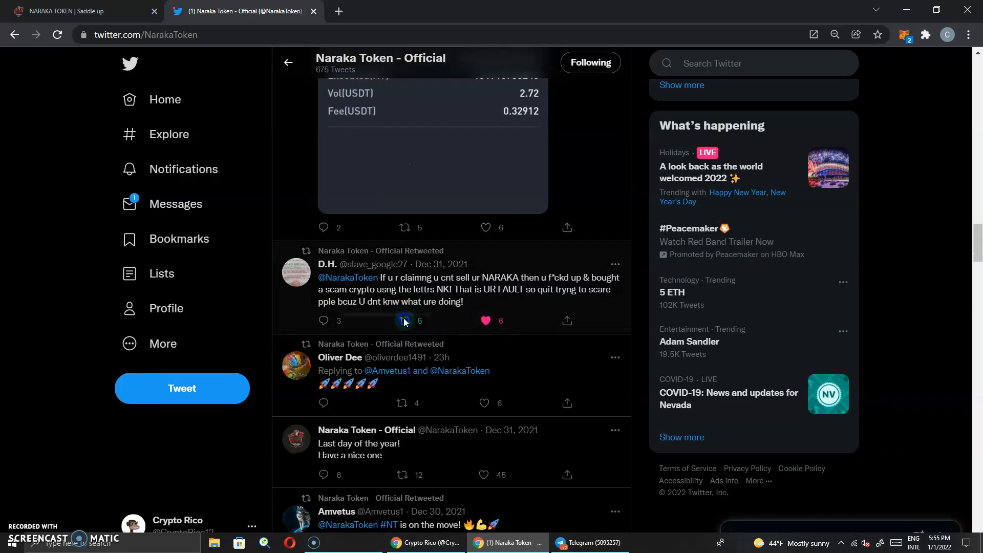
{"action": "left_click", "coordinate": [404, 320]}
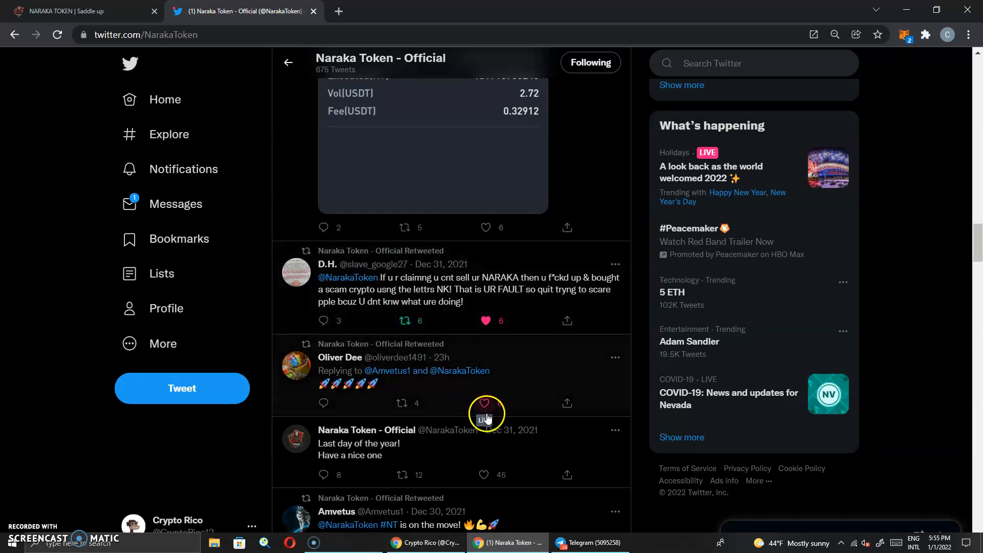
{"action": "left_click", "coordinate": [405, 403]}
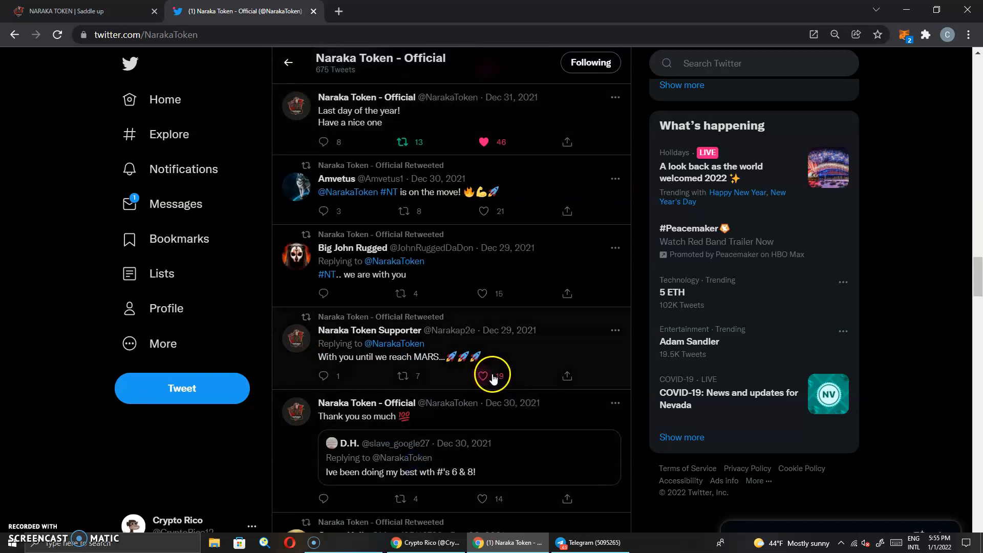
{"action": "left_click", "coordinate": [483, 375]}
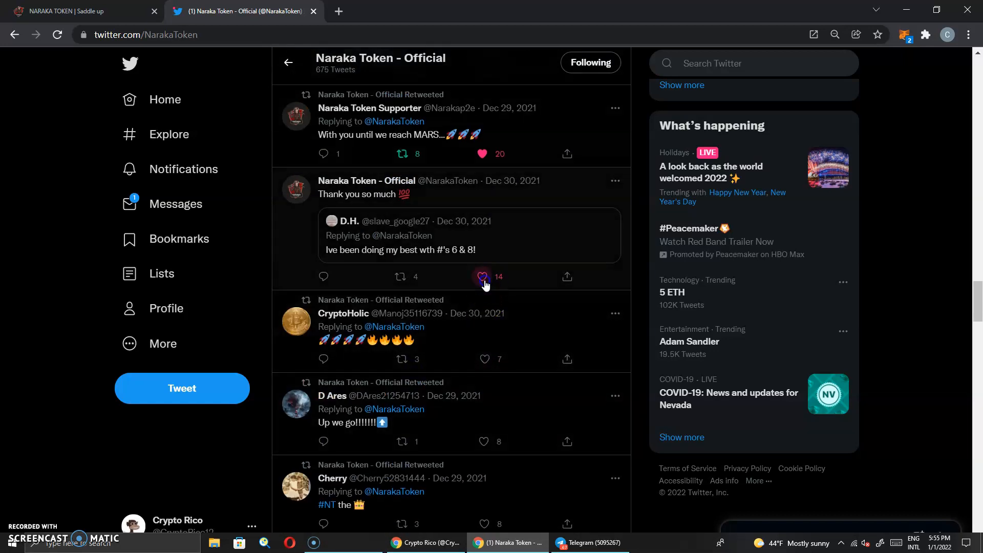
{"action": "left_click", "coordinate": [401, 276]}
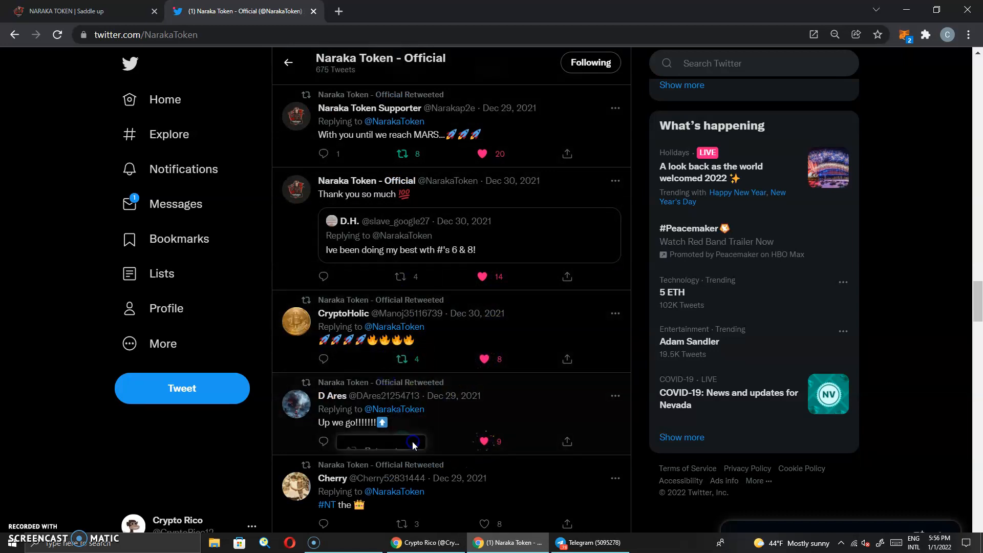
{"action": "scroll", "scroll_direction": "down", "scroll_amount": 3}
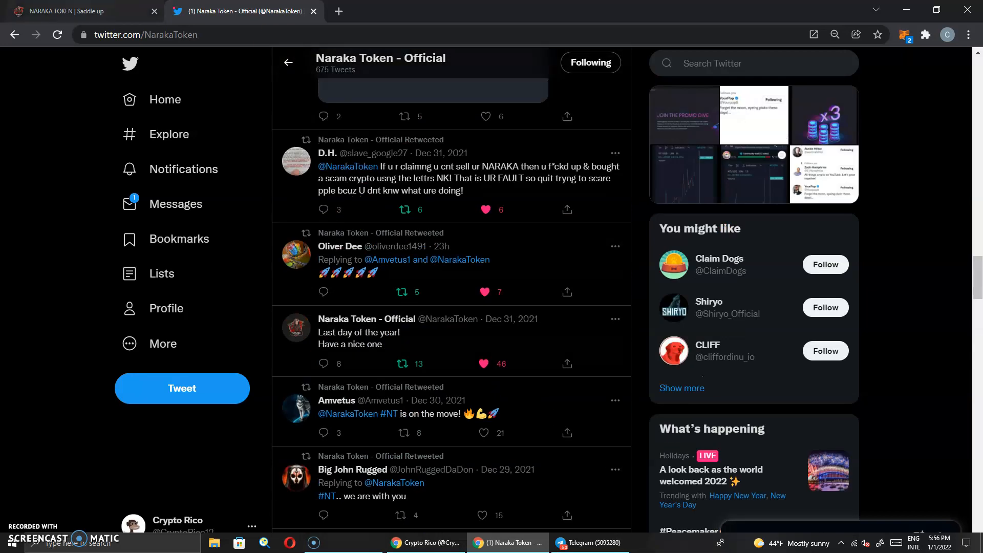
{"action": "left_click", "coordinate": [75, 11]}
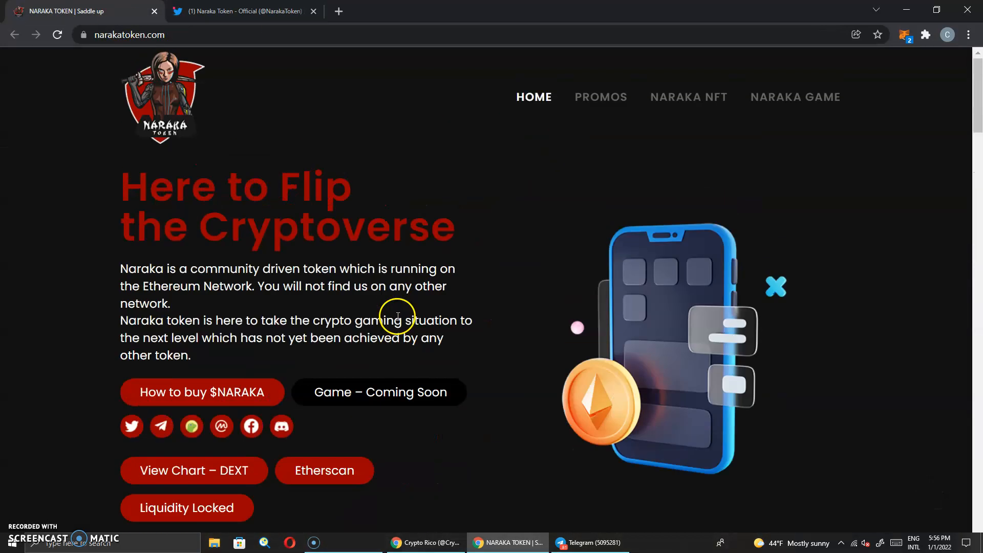
{"action": "mouse_move", "coordinate": [115, 420]}
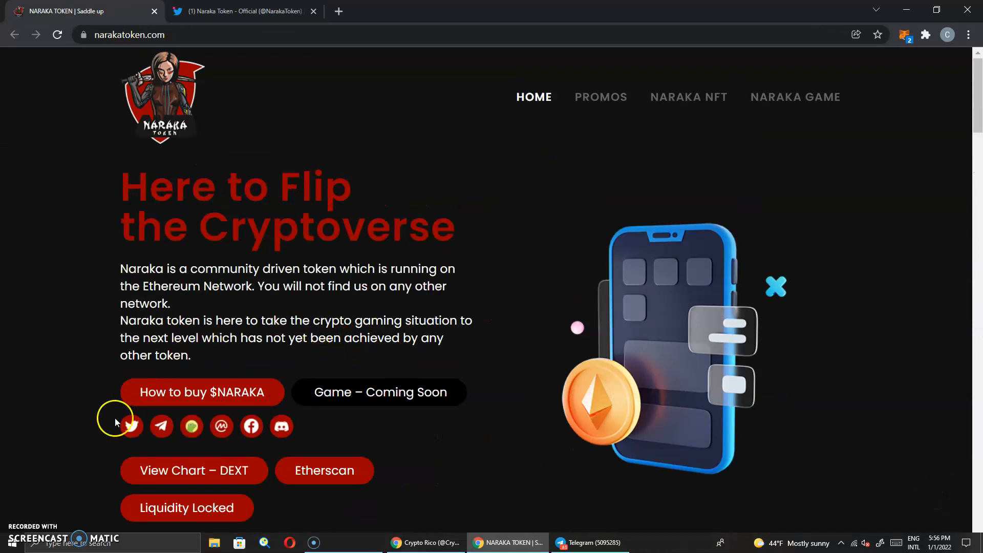